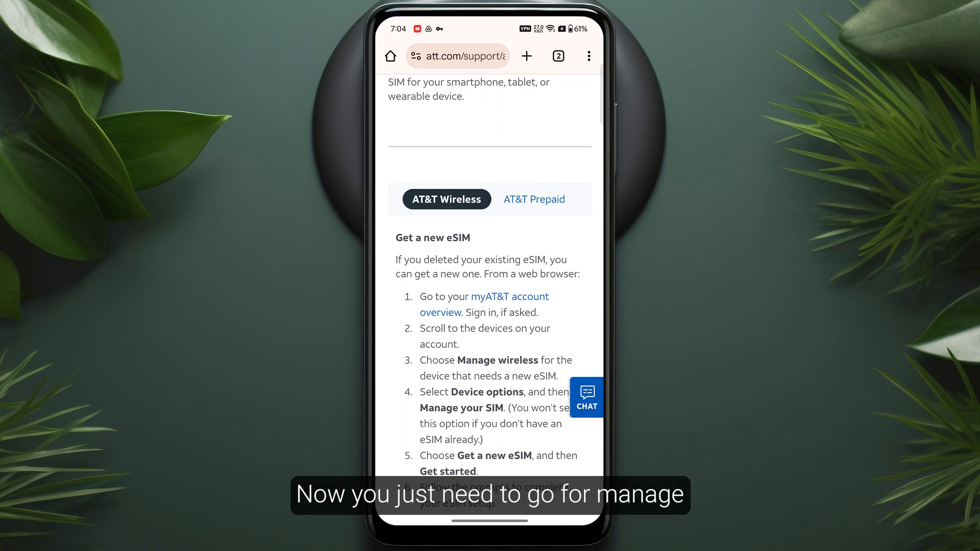
Scroll down through AT&T's 'Get a new eSIM' steps on the support page
scroll("down", 3)
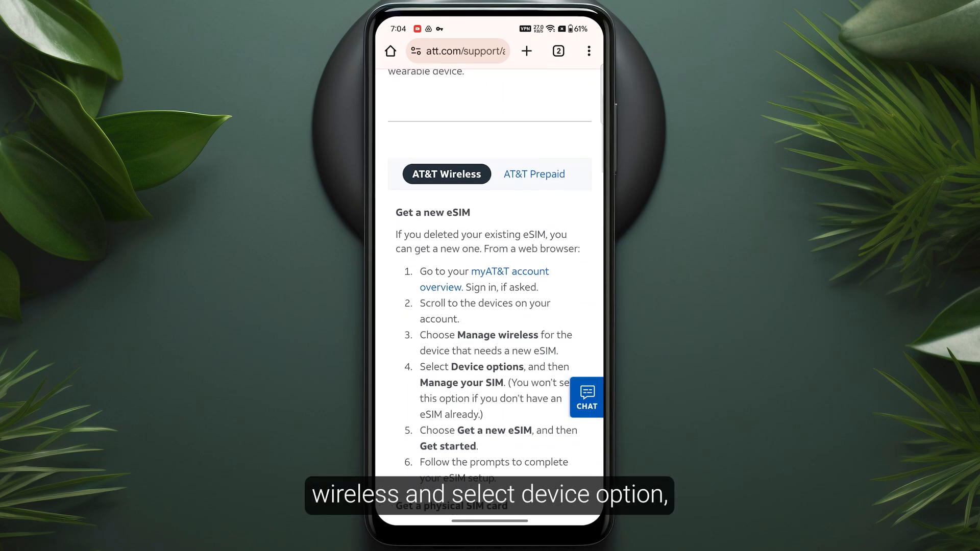
scroll("down", 3)
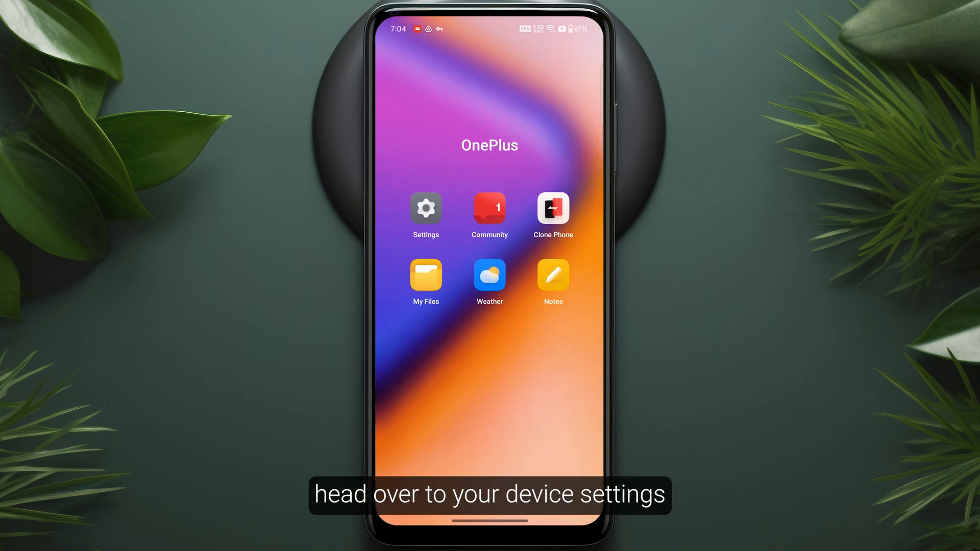
Reach Mobile network > eSIM in Settings and begin the Add eSIM flow
left_click(425, 208)
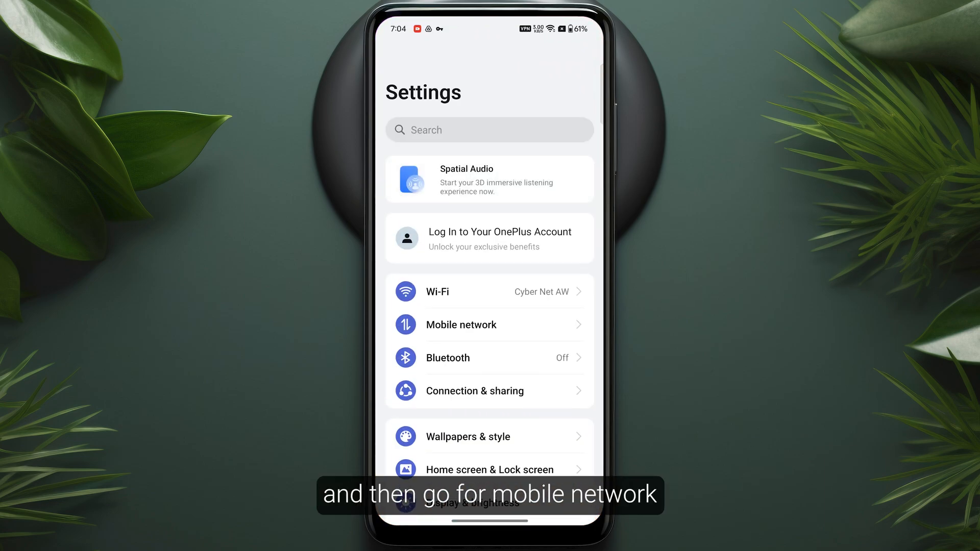
left_click(460, 324)
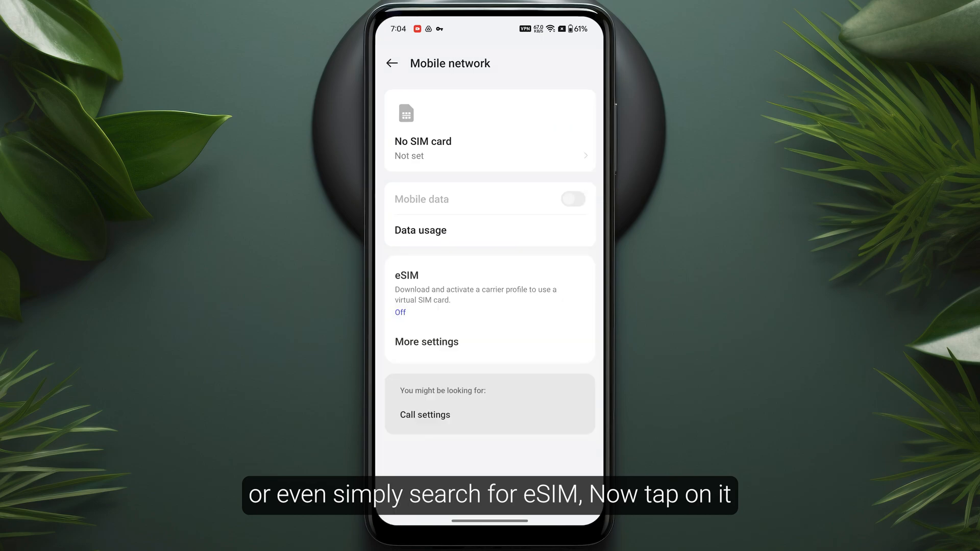
left_click(406, 276)
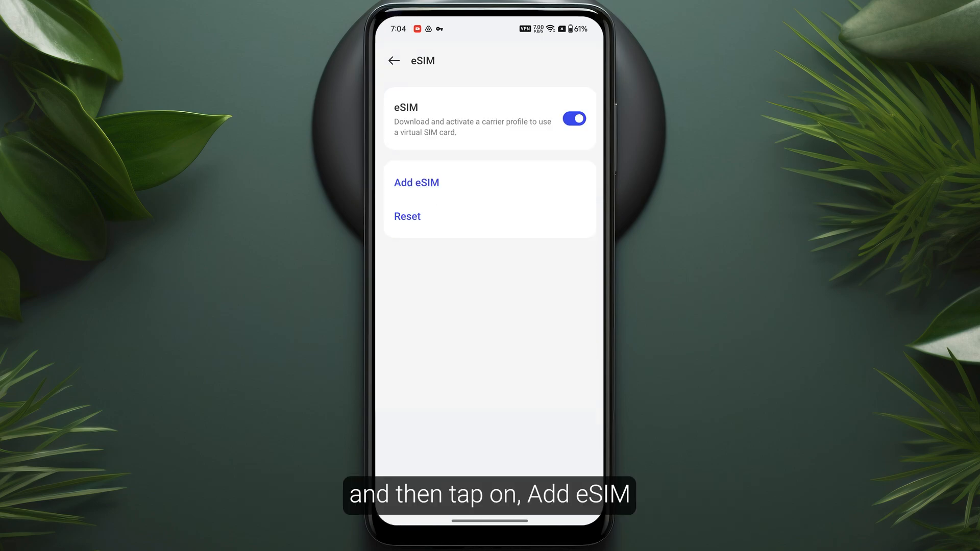
left_click(416, 181)
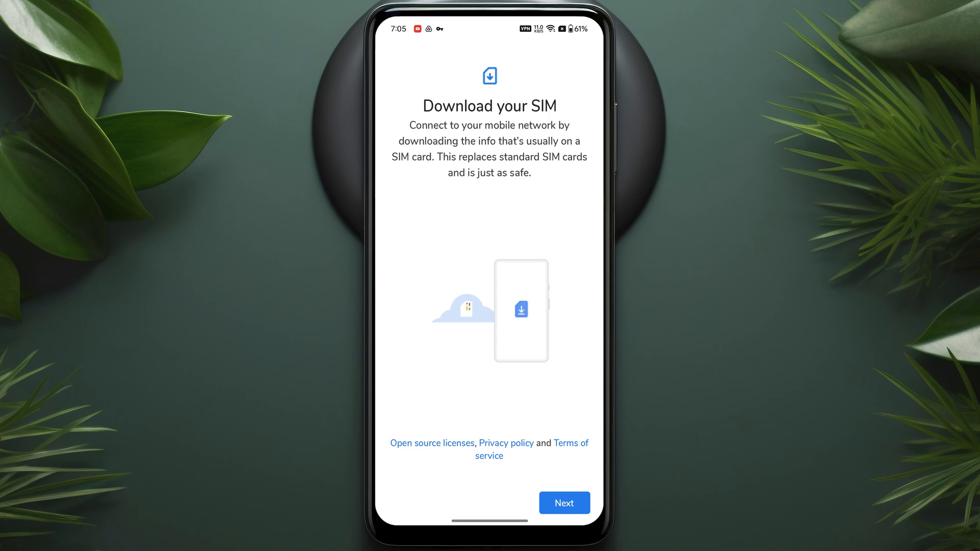
Continue past the intro and download the available AT&T eSIM
left_click(565, 503)
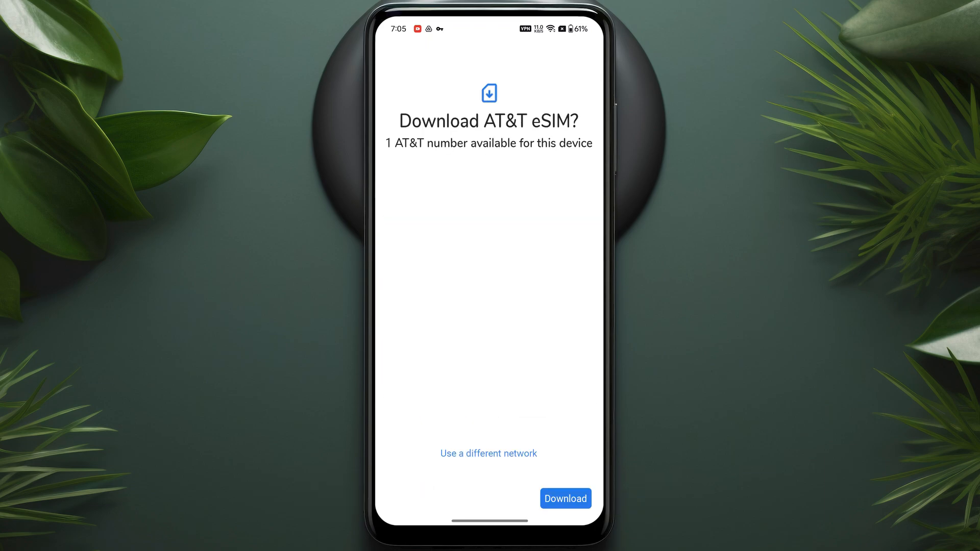
left_click(566, 498)
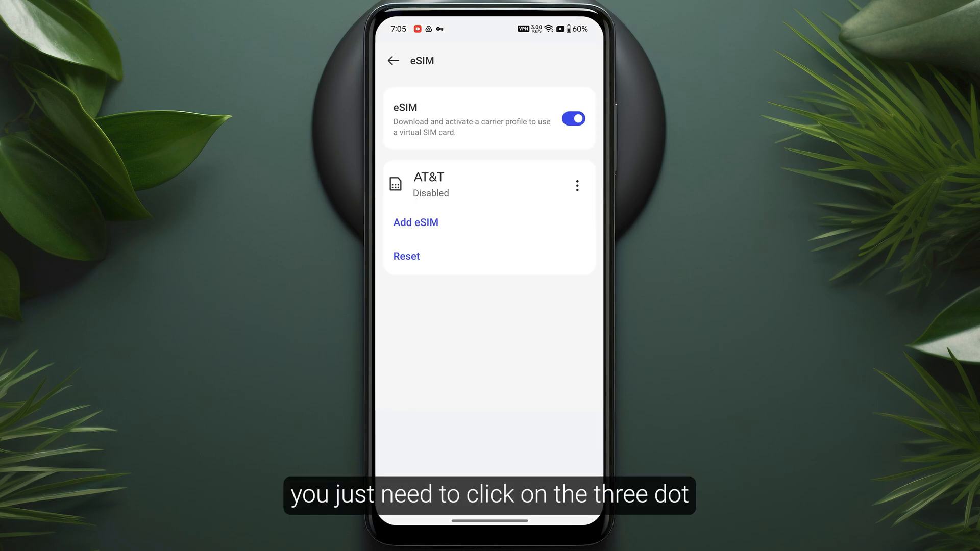
Enable the AT&T eSIM from its options menu and return to the home screen
left_click(577, 184)
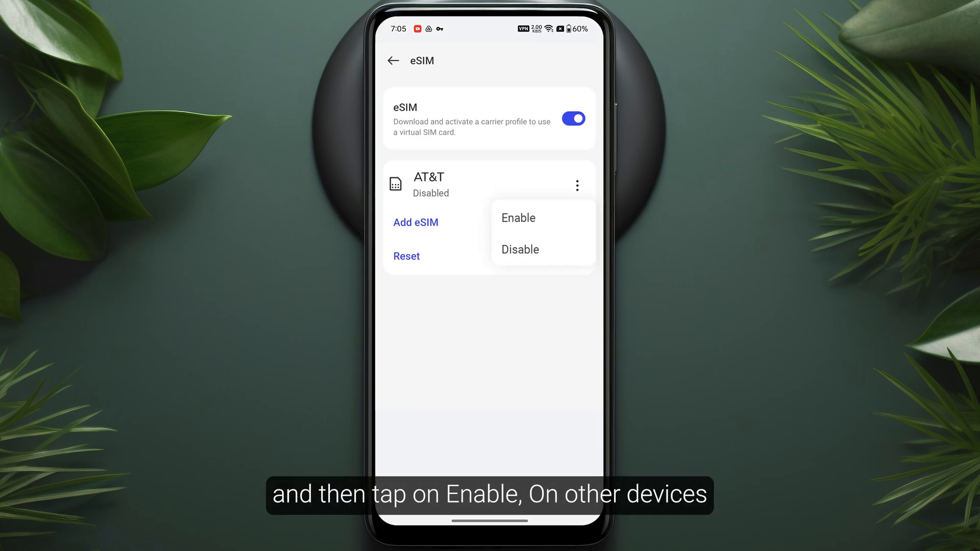
left_click(518, 217)
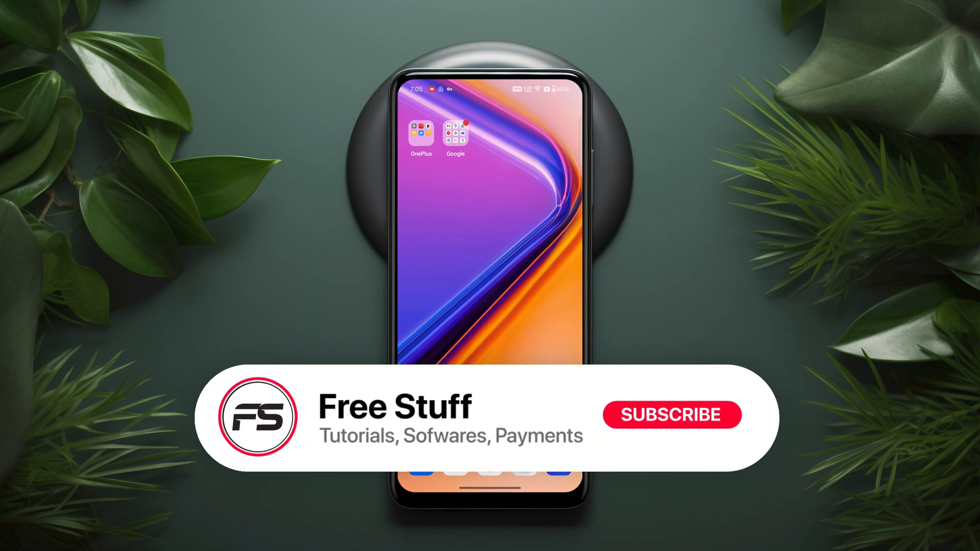
left_click(673, 415)
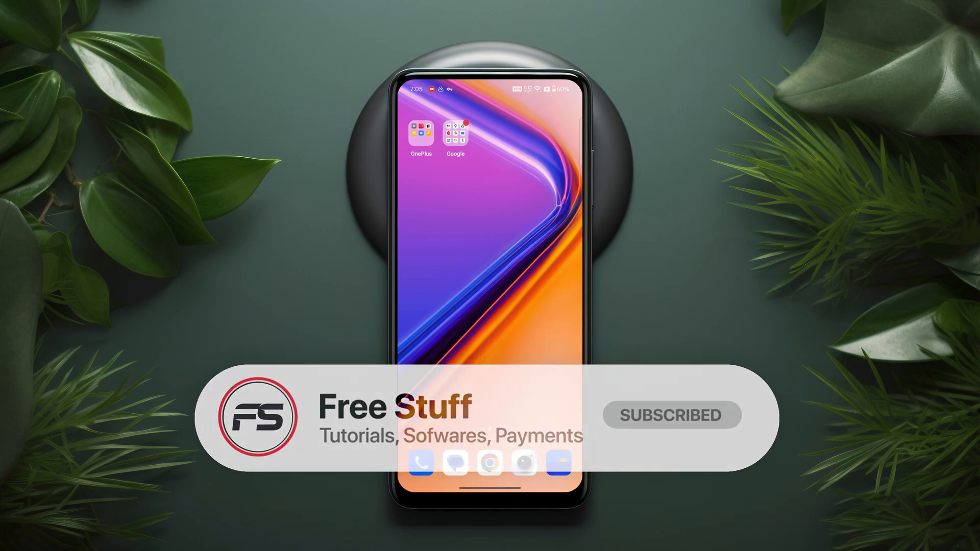